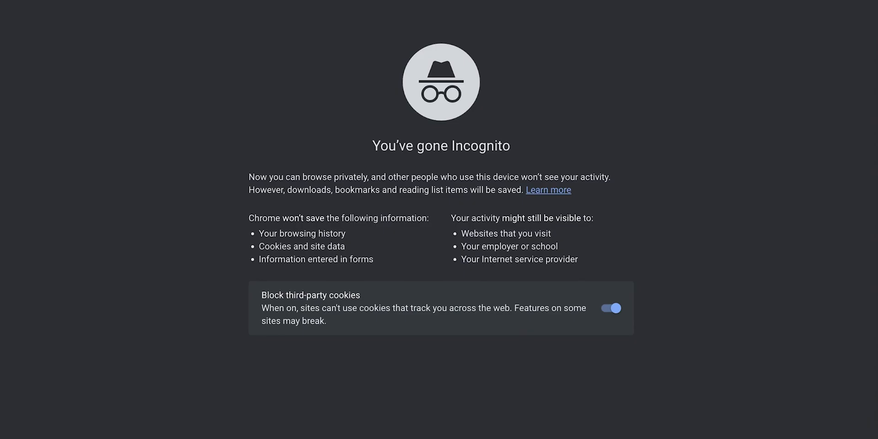
Search Google for 'chatGPT'
{"action": "type", "text": "chatGPT"}
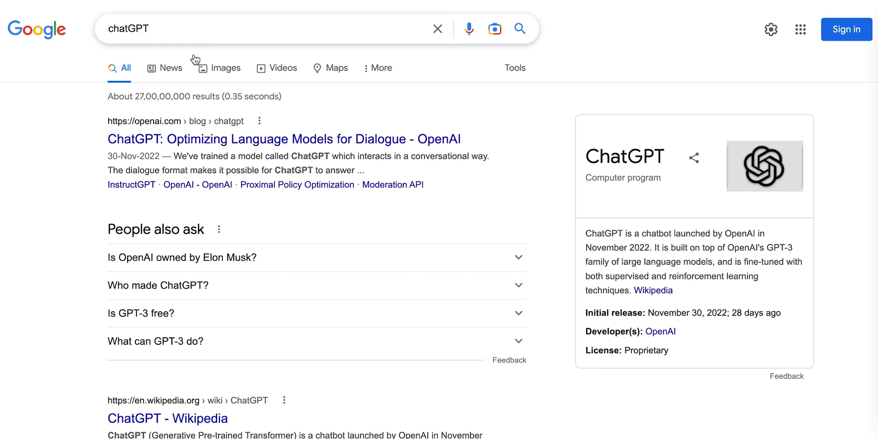
{"action": "mouse_move", "coordinate": [298, 152]}
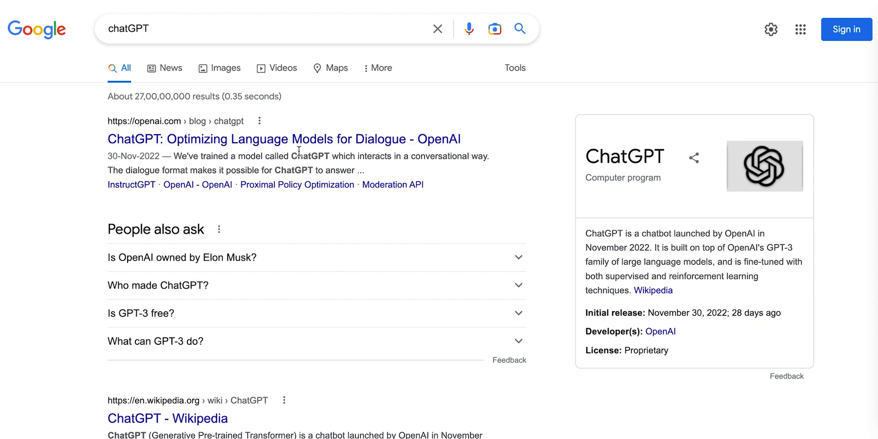
Open the 'ChatGPT: Optimizing Language Models for Dialogue' article and go to Try ChatGPT
{"action": "left_click", "coordinate": [284, 139]}
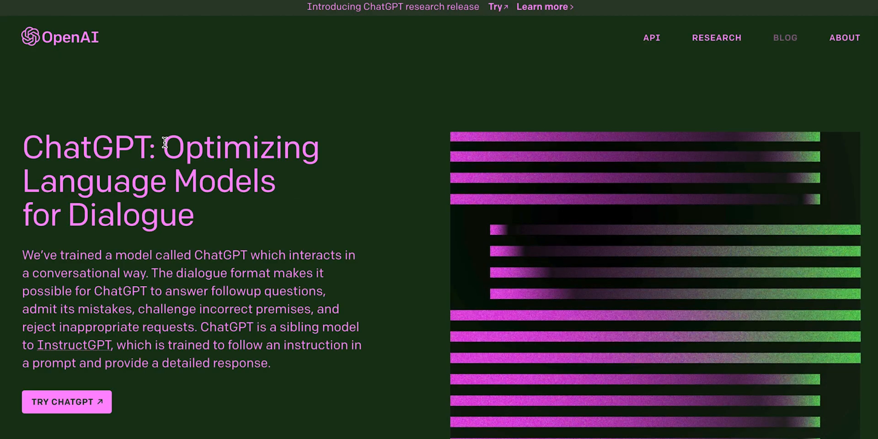
{"action": "mouse_move", "coordinate": [110, 435]}
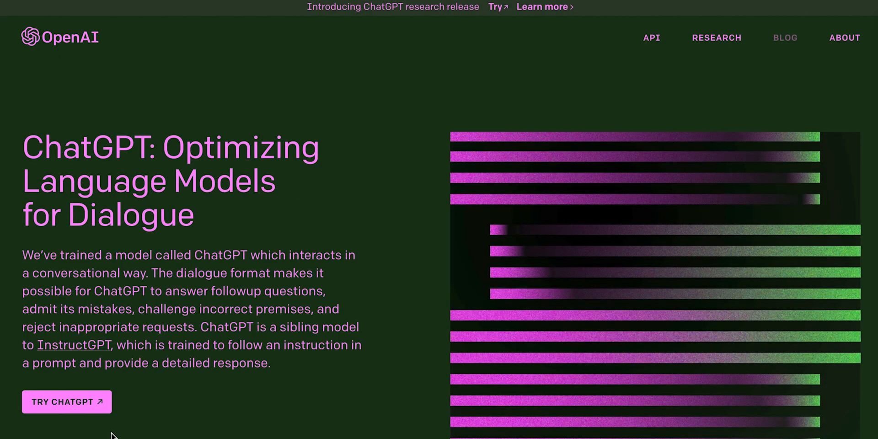
{"action": "mouse_move", "coordinate": [100, 409]}
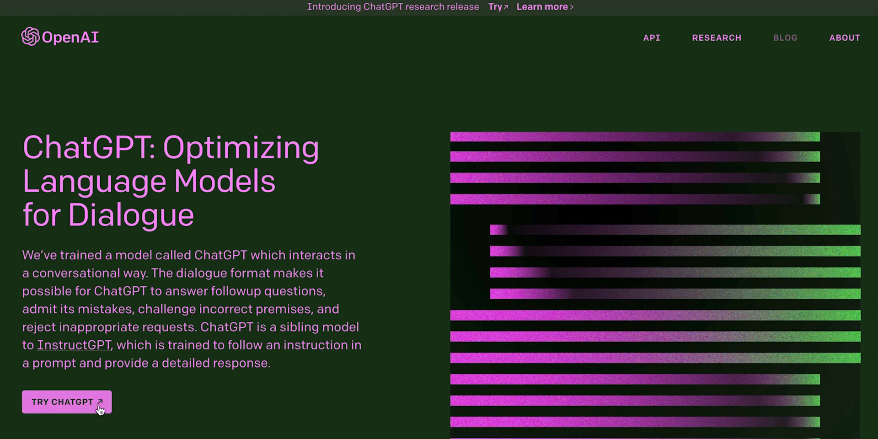
{"action": "left_click", "coordinate": [65, 402]}
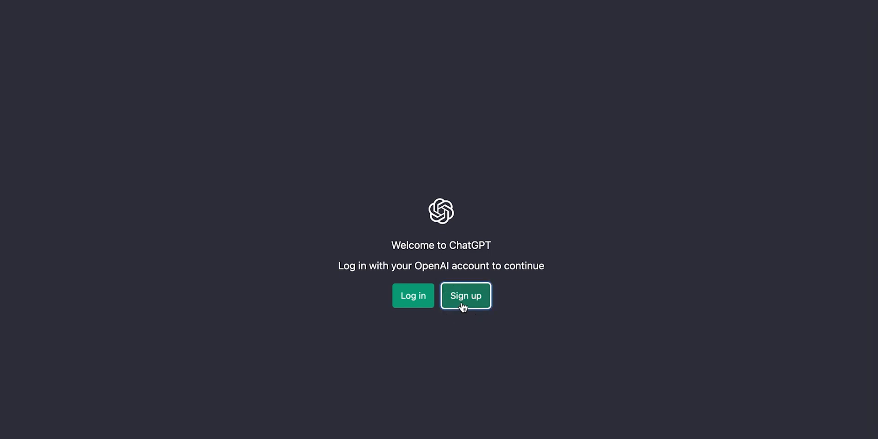
Sign up for a new ChatGPT account using Continue with Google and the Google email
{"action": "left_click", "coordinate": [465, 296]}
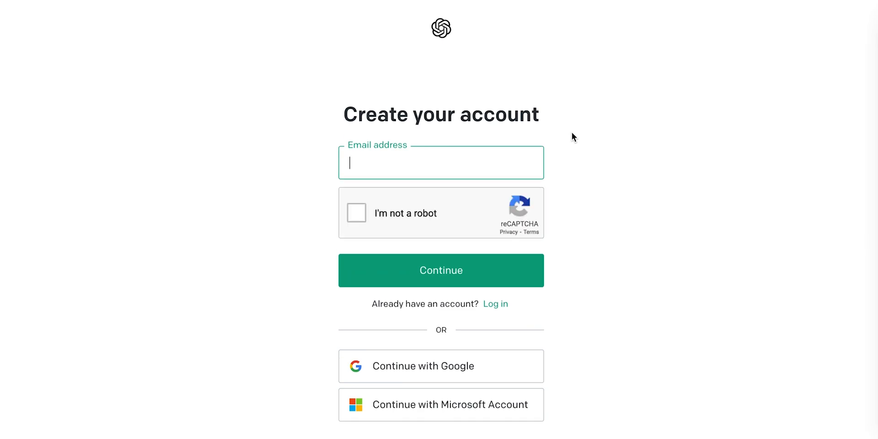
{"action": "left_click", "coordinate": [441, 270]}
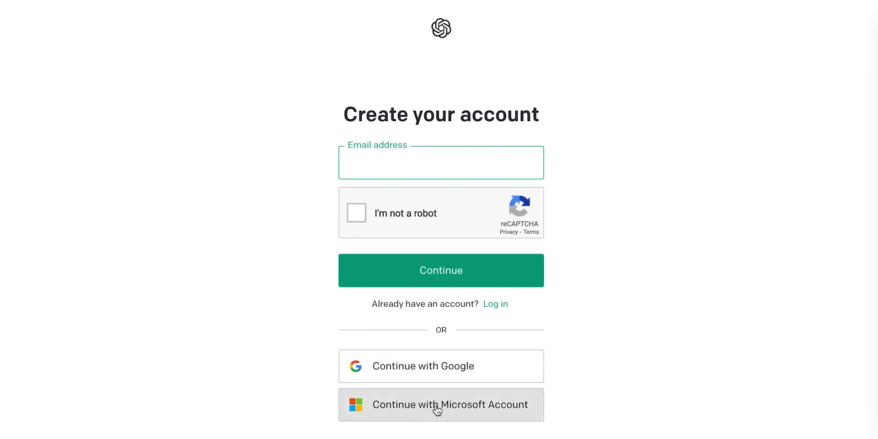
{"action": "mouse_move", "coordinate": [369, 367]}
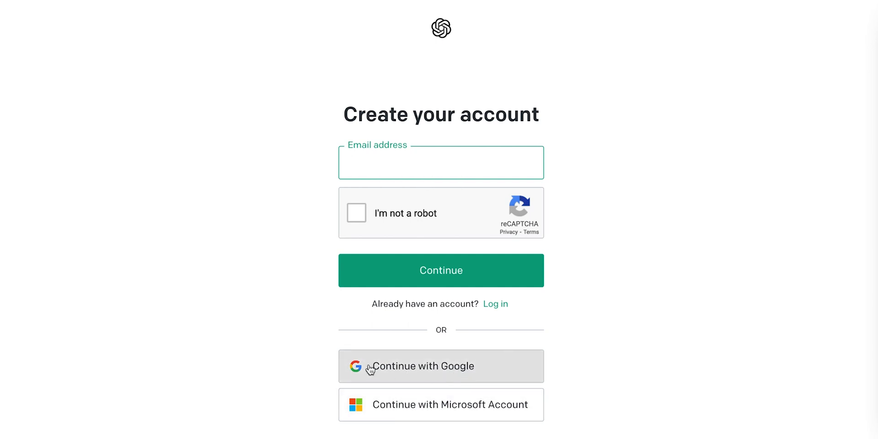
{"action": "left_click", "coordinate": [441, 162]}
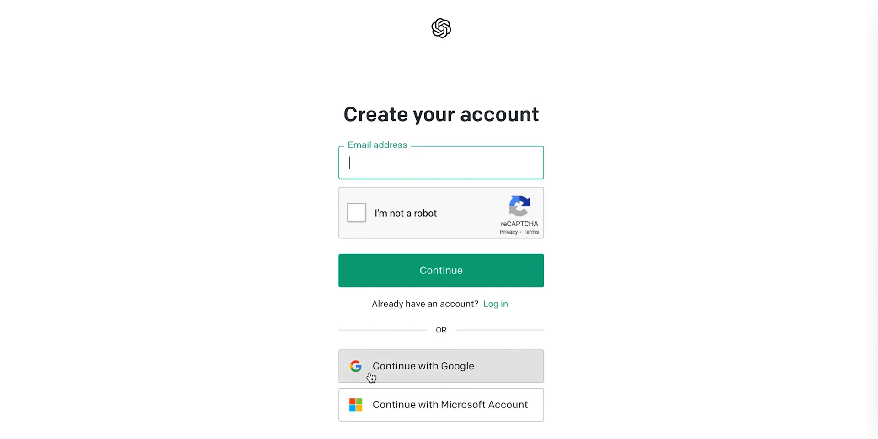
{"action": "left_click", "coordinate": [423, 366]}
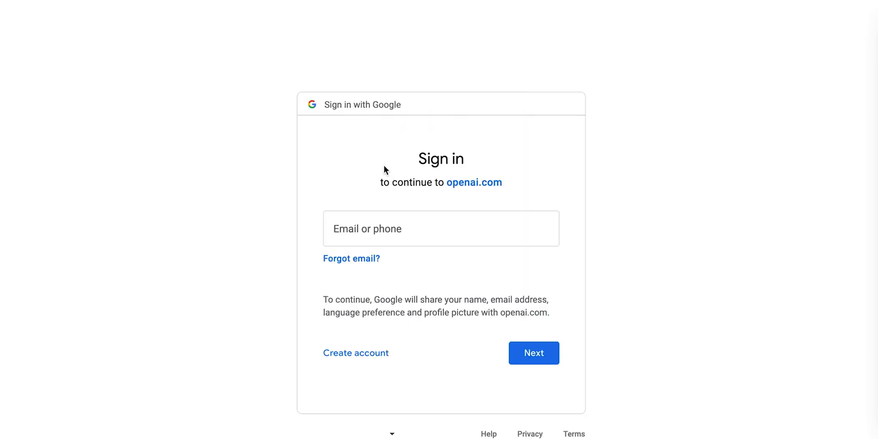
{"action": "left_click", "coordinate": [440, 229]}
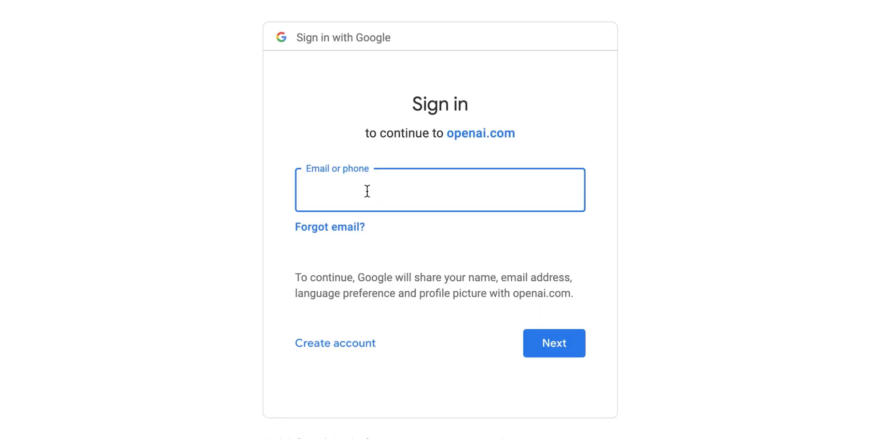
{"action": "left_click", "coordinate": [553, 342]}
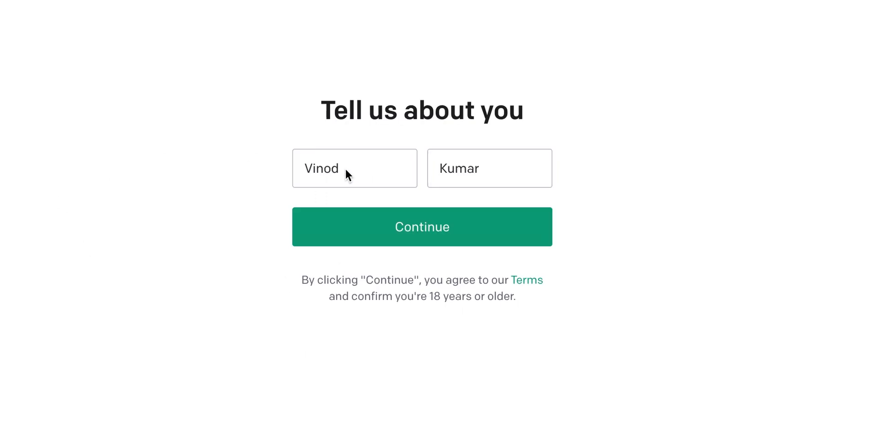
{"action": "mouse_move", "coordinate": [475, 195]}
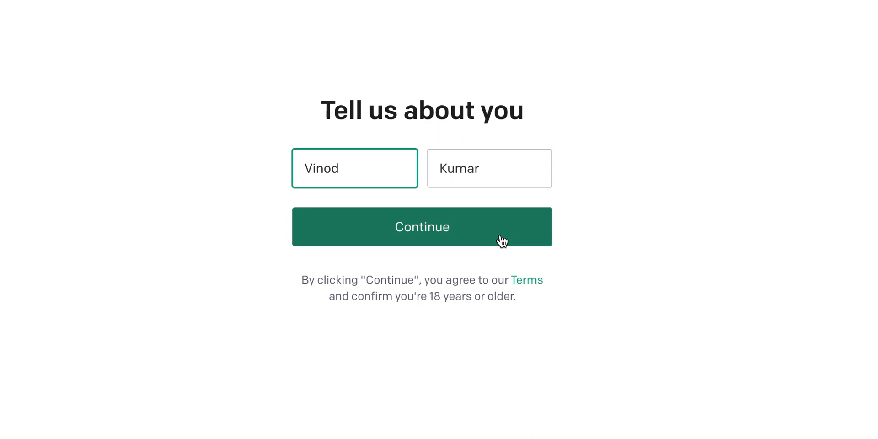
Confirm the first and last name, send the SMS code, and enter the verification code
{"action": "left_click", "coordinate": [422, 227]}
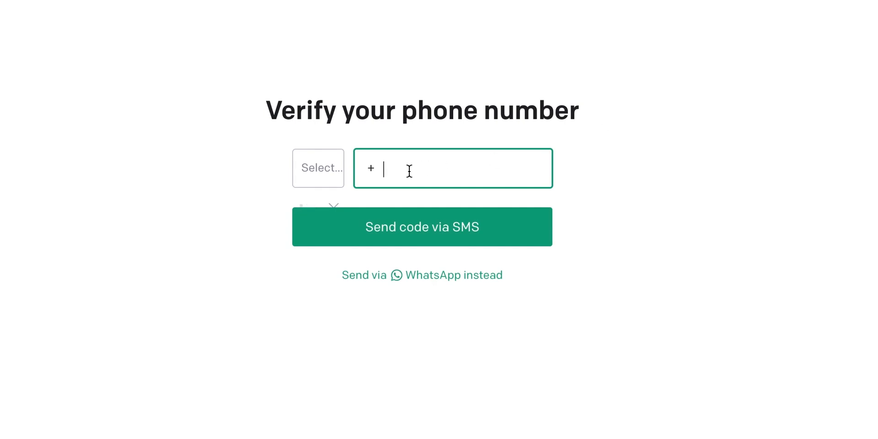
{"action": "left_click", "coordinate": [421, 226]}
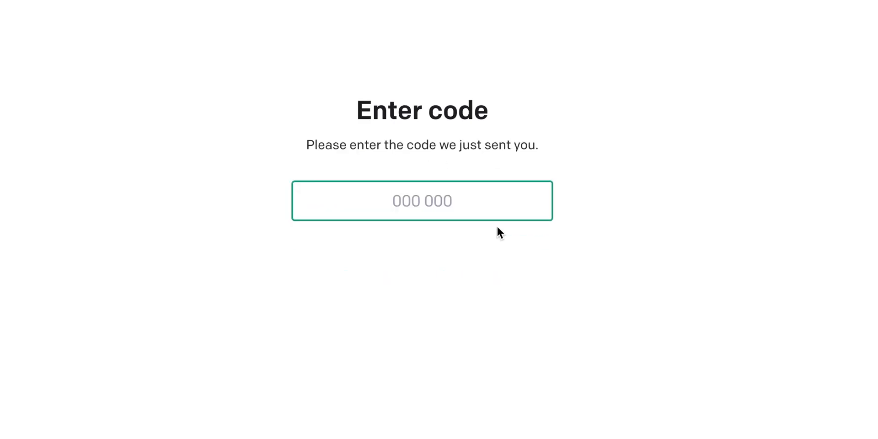
{"action": "type", "text": "0"}
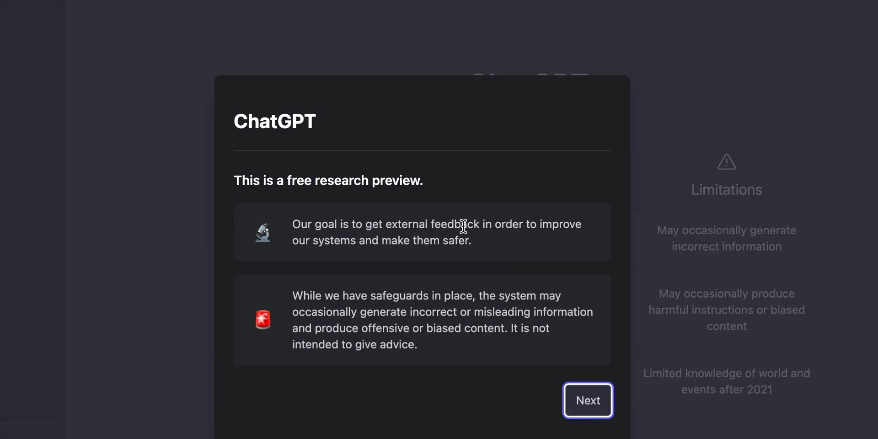
{"action": "mouse_move", "coordinate": [270, 200]}
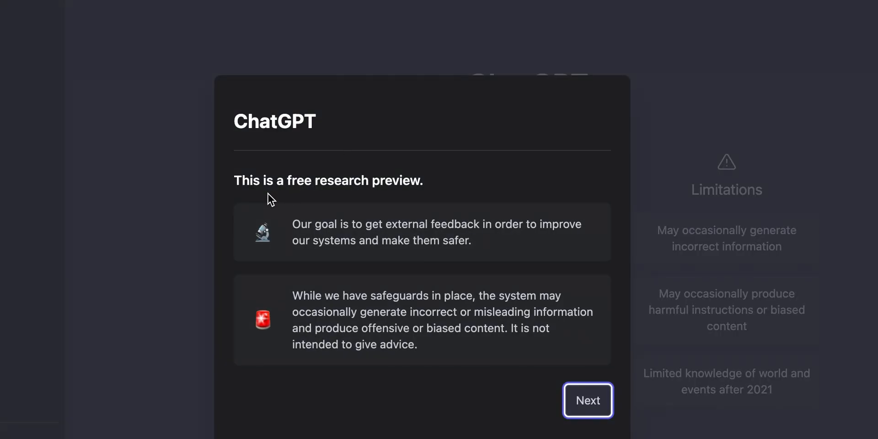
{"action": "mouse_move", "coordinate": [312, 217]}
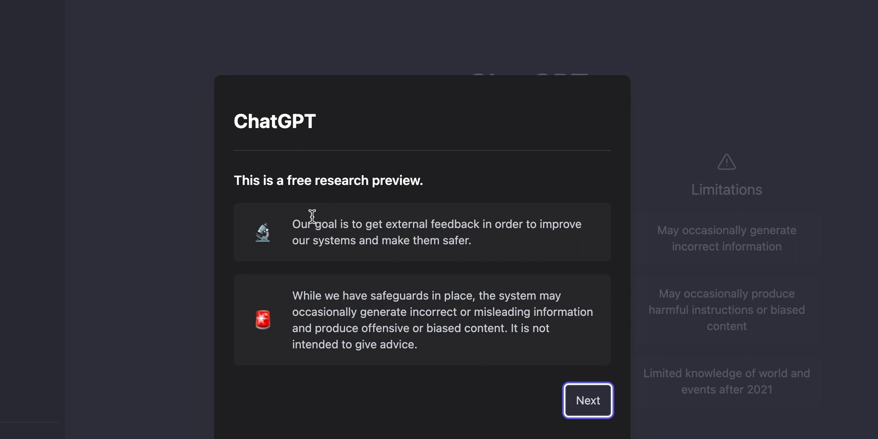
{"action": "mouse_move", "coordinate": [291, 258]}
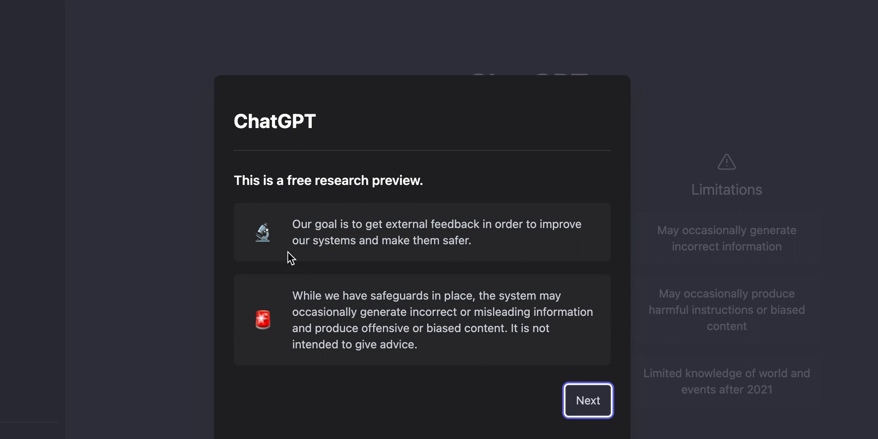
{"action": "mouse_move", "coordinate": [463, 307]}
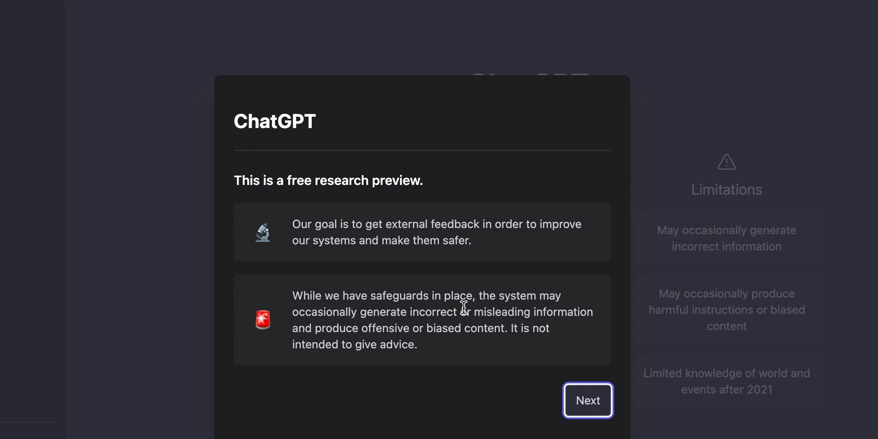
{"action": "mouse_move", "coordinate": [462, 322]}
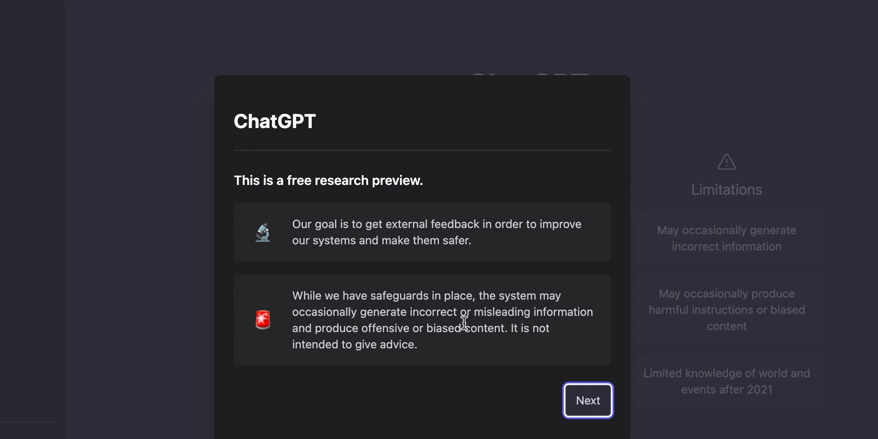
{"action": "mouse_move", "coordinate": [541, 379]}
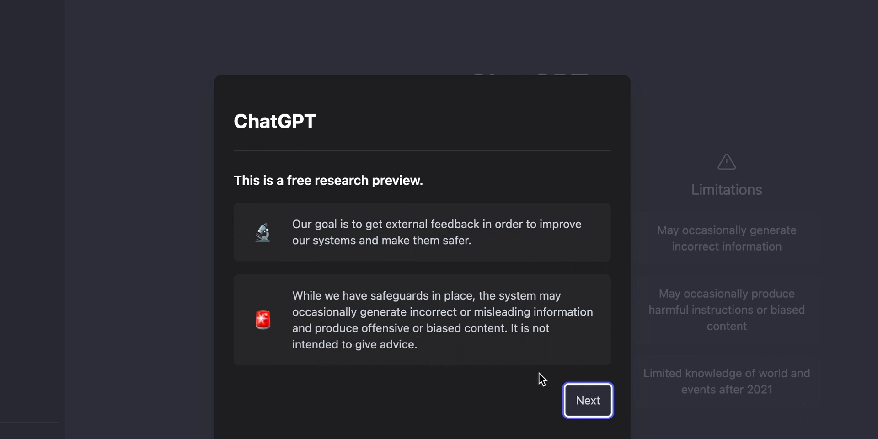
Step through the data collection notice and feedback page, then close the introduction
{"action": "left_click", "coordinate": [587, 400]}
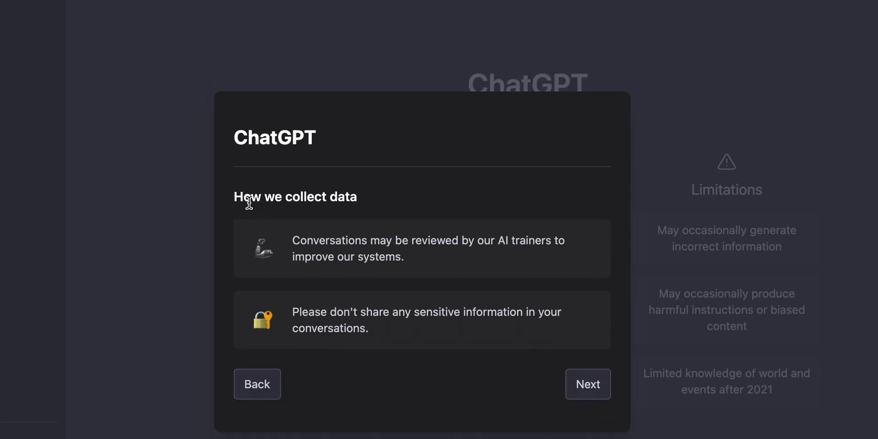
{"action": "mouse_move", "coordinate": [522, 256]}
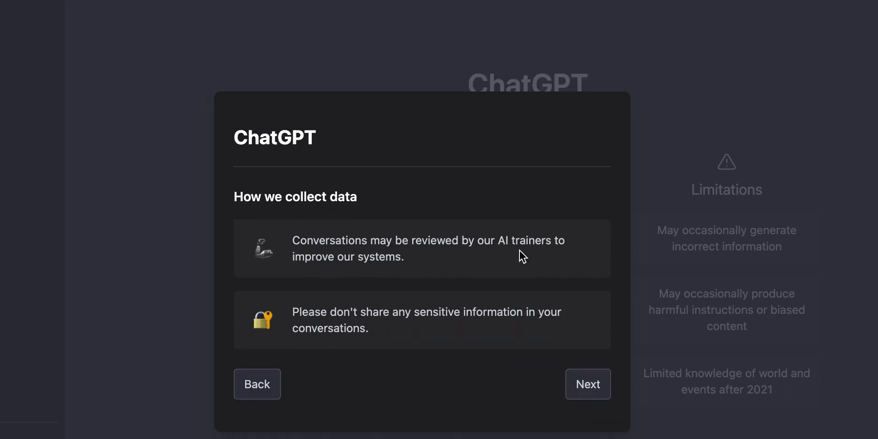
{"action": "mouse_move", "coordinate": [526, 318]}
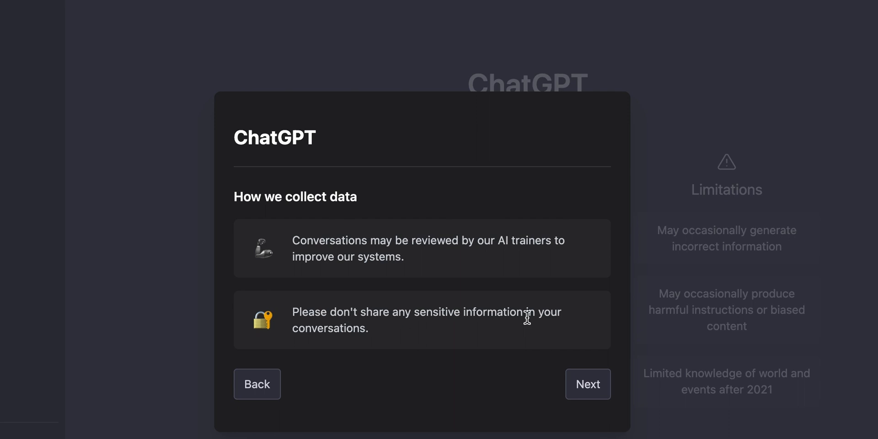
{"action": "left_click", "coordinate": [587, 384]}
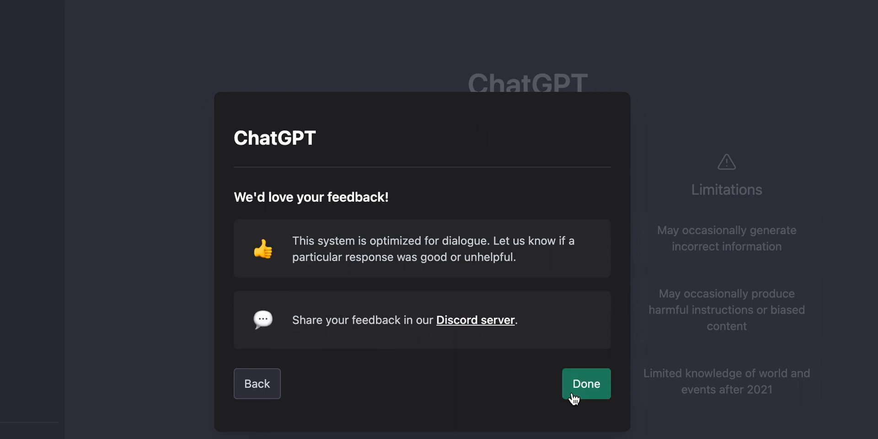
{"action": "mouse_move", "coordinate": [297, 247]}
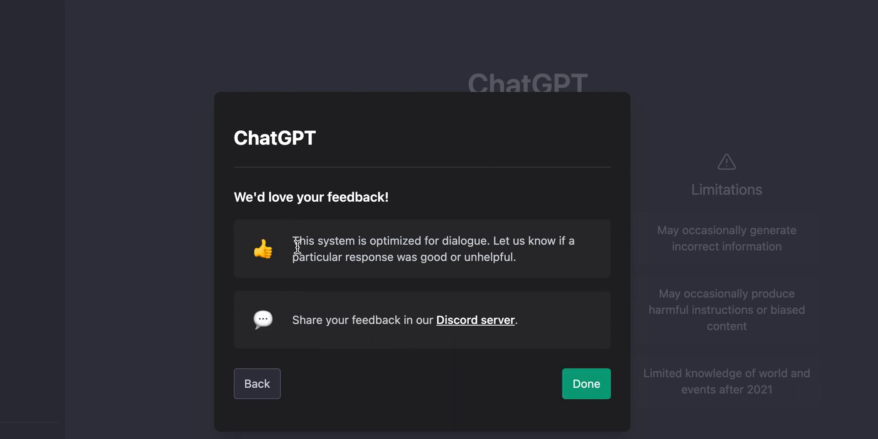
{"action": "mouse_move", "coordinate": [414, 264]}
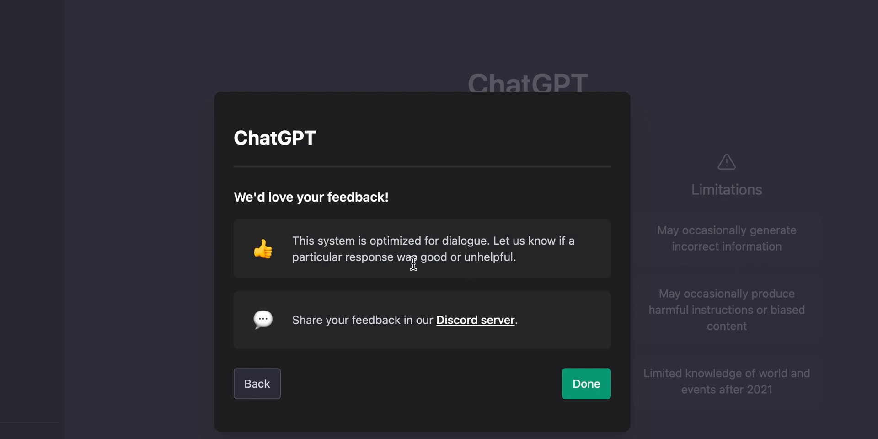
{"action": "mouse_move", "coordinate": [494, 327]}
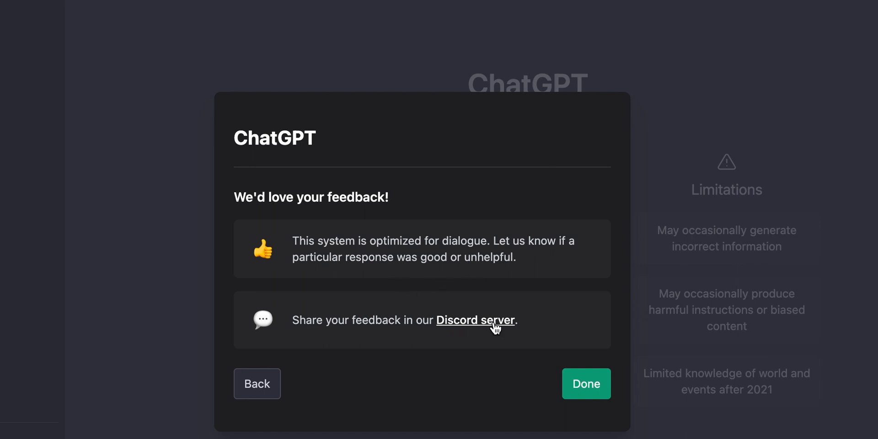
{"action": "left_click", "coordinate": [585, 383]}
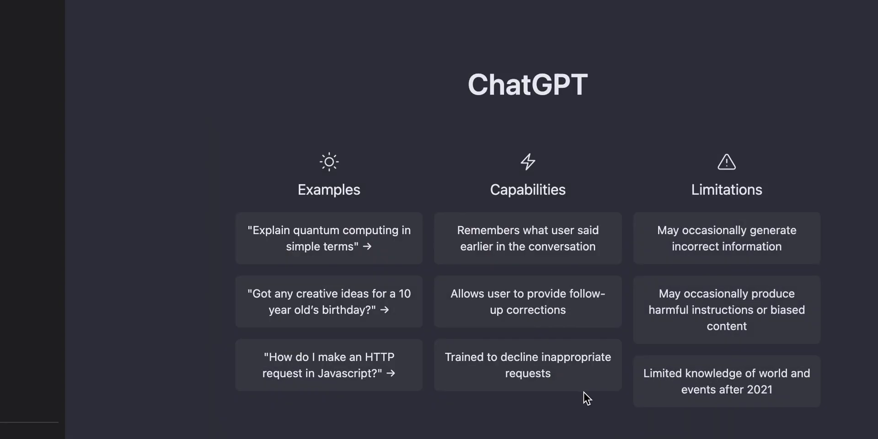
{"action": "mouse_move", "coordinate": [182, 169]}
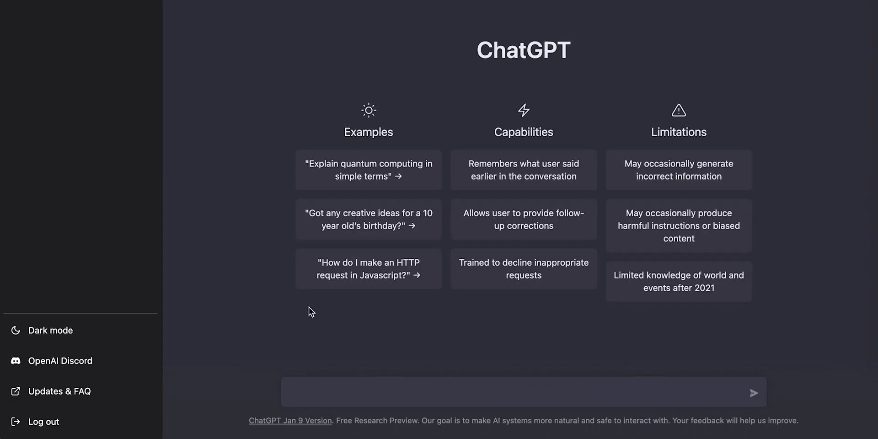
{"action": "mouse_move", "coordinate": [327, 398]}
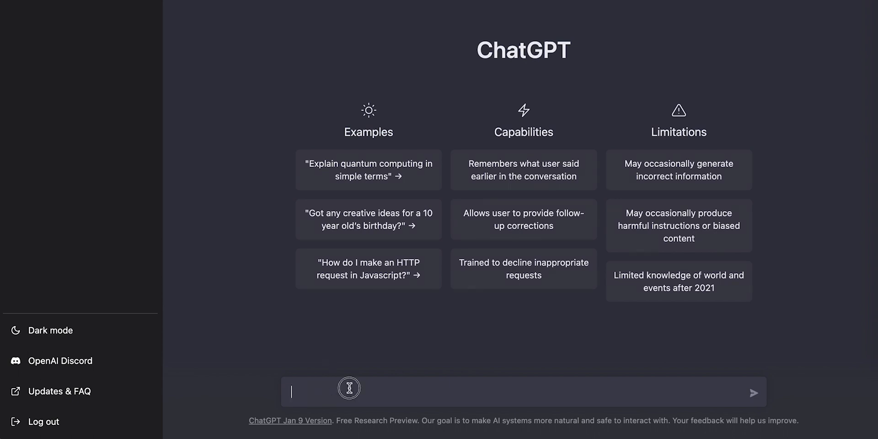
{"action": "mouse_move", "coordinate": [349, 388]}
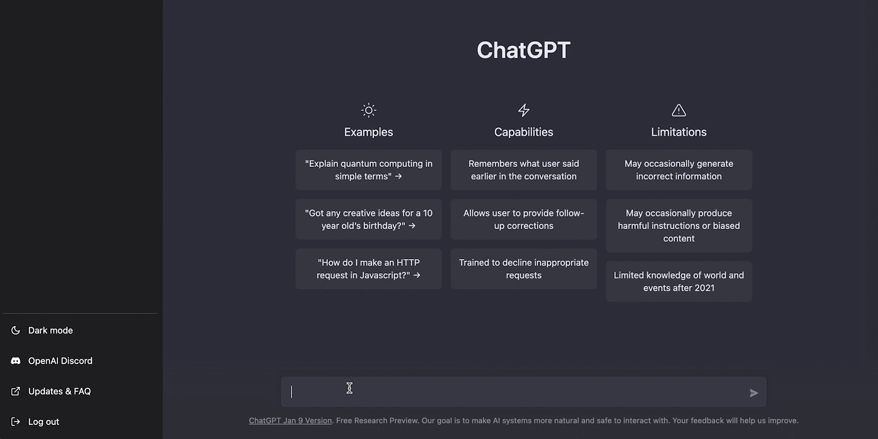
Send the message 'Could you compose a poem for my gf?'
{"action": "type", "text": "Could you"}
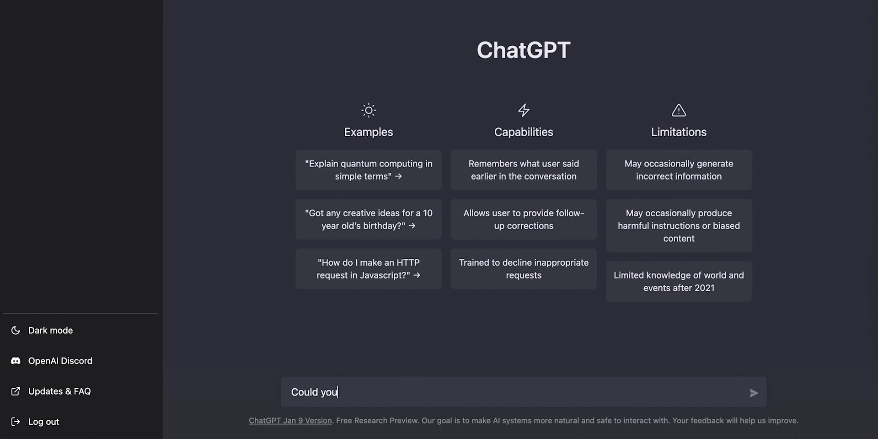
{"action": "type", "text": "compose"}
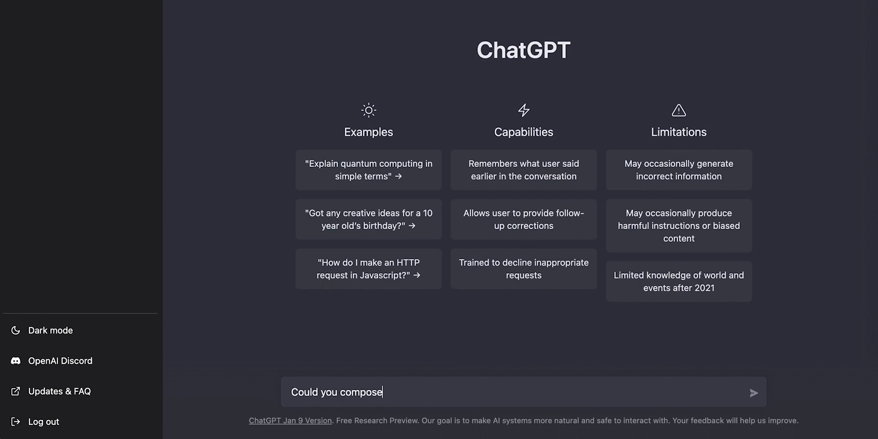
{"action": "type", "text": "a poe"}
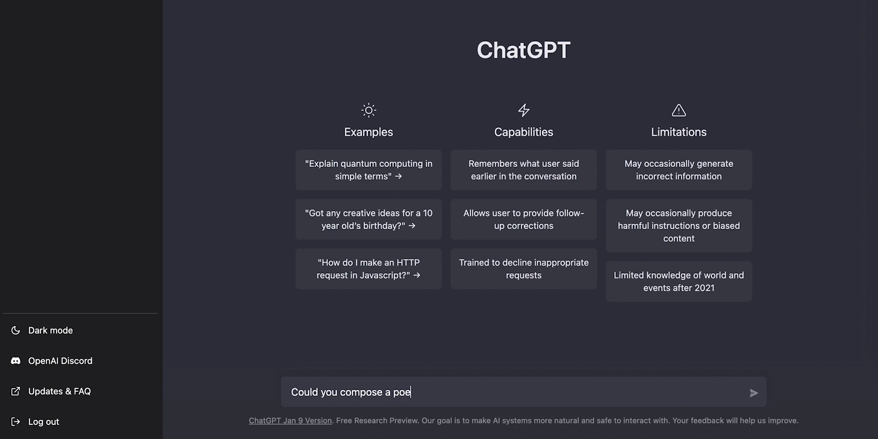
{"action": "type", "text": "m for my"}
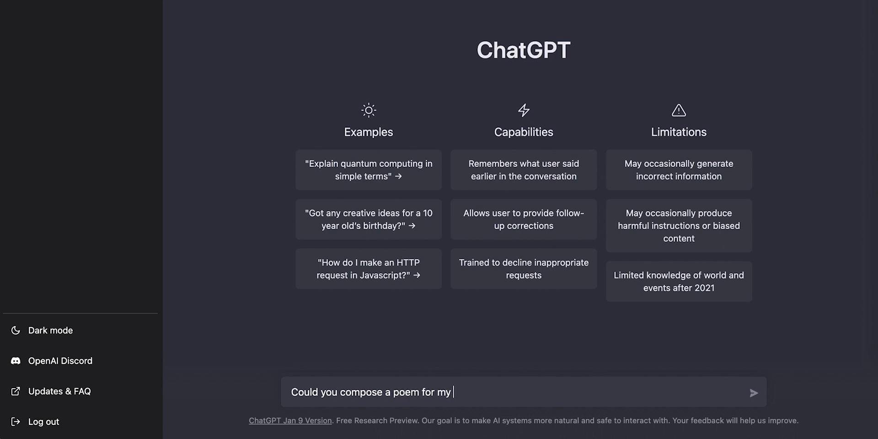
{"action": "type", "text": "gf?"}
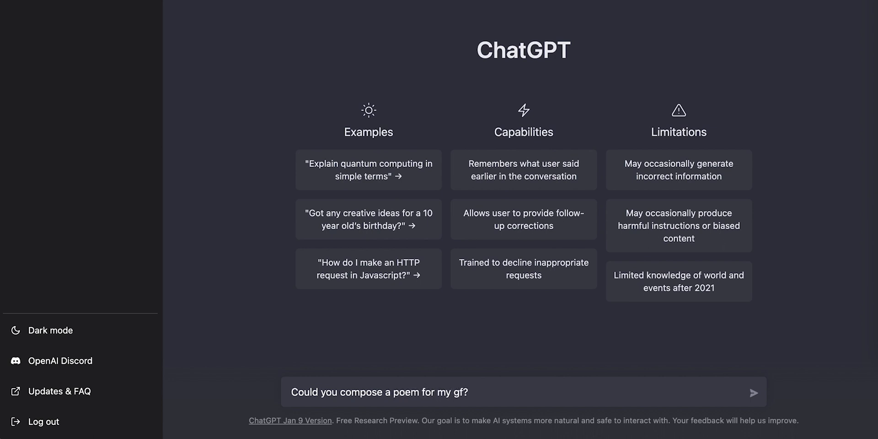
{"action": "left_click", "coordinate": [753, 392]}
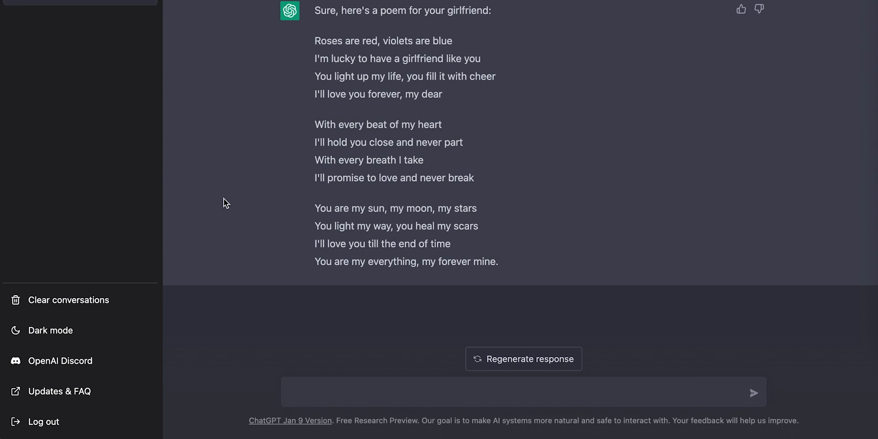
After the poem reply, start typing the next message, 'Could y'
{"action": "type", "text": "Could y"}
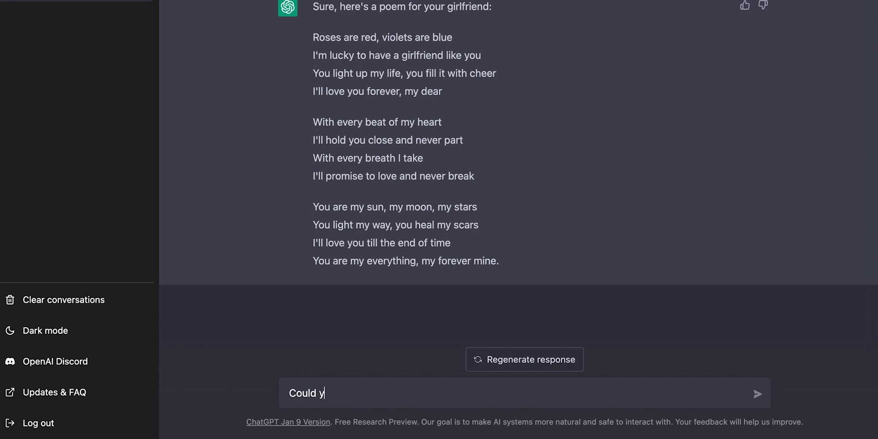
Send 'Could you write an article on inspiration' and scroll through the generated article
{"action": "type", "text": "ou write an article"}
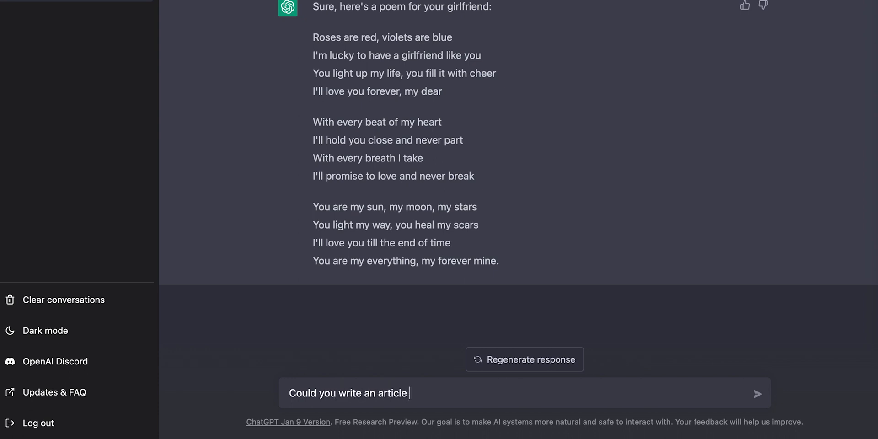
{"action": "type", "text": "on inspiration"}
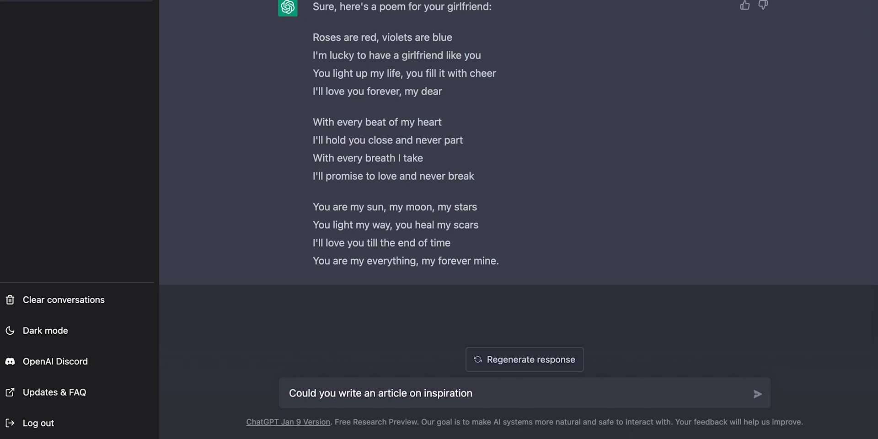
{"action": "left_click", "coordinate": [757, 394]}
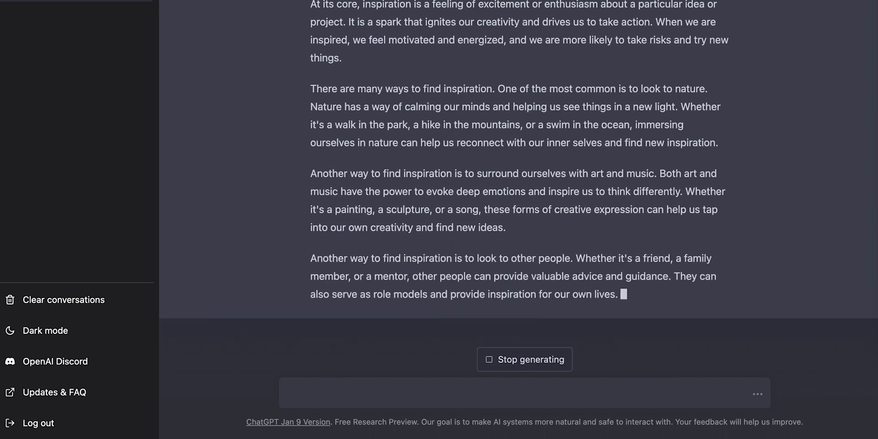
{"action": "scroll", "scroll_direction": "down", "scroll_amount": 3}
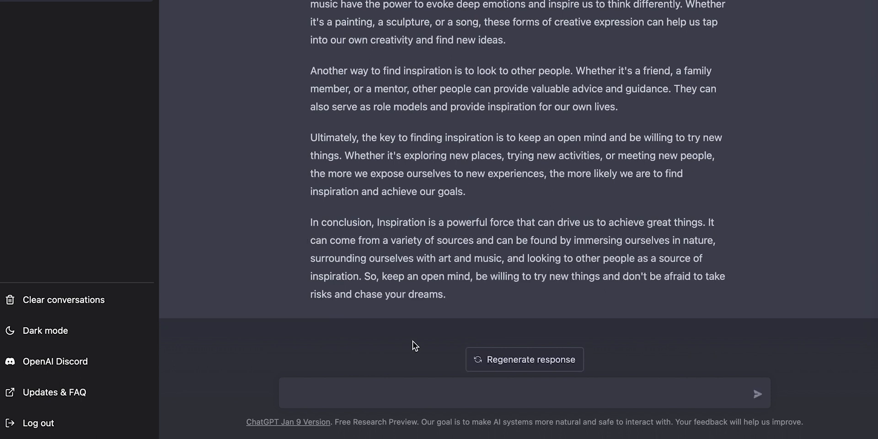
Type 'who is better' in the message box, then leave ChatGPT for Google Search
{"action": "type", "text": "who is better"}
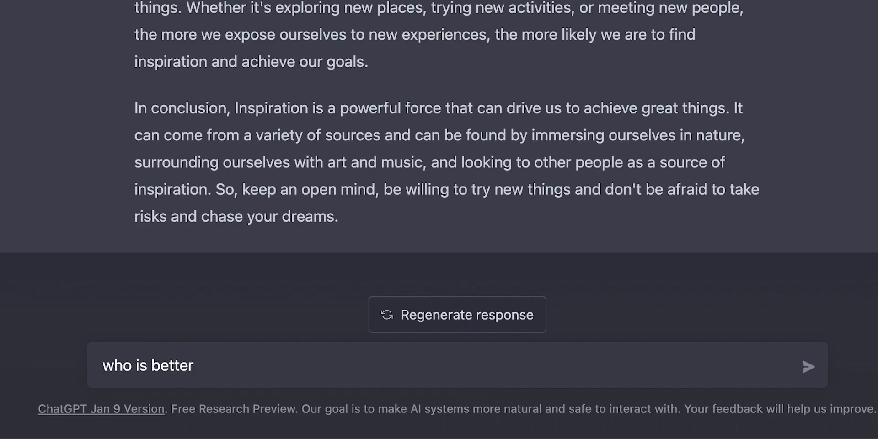
{"action": "left_click", "coordinate": [804, 365]}
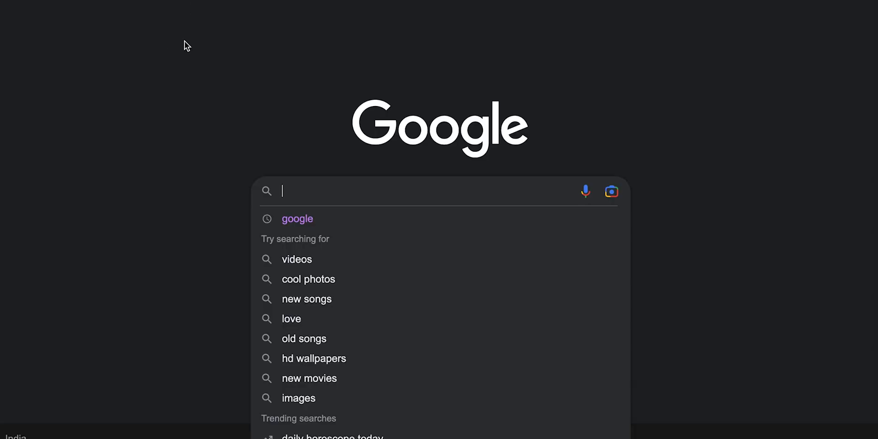
Search 'who is better Lionel Messi or Ronaldo?' and scroll through the comparison results
{"action": "type", "text": "who is better Lionel Messi or Ronaldo?"}
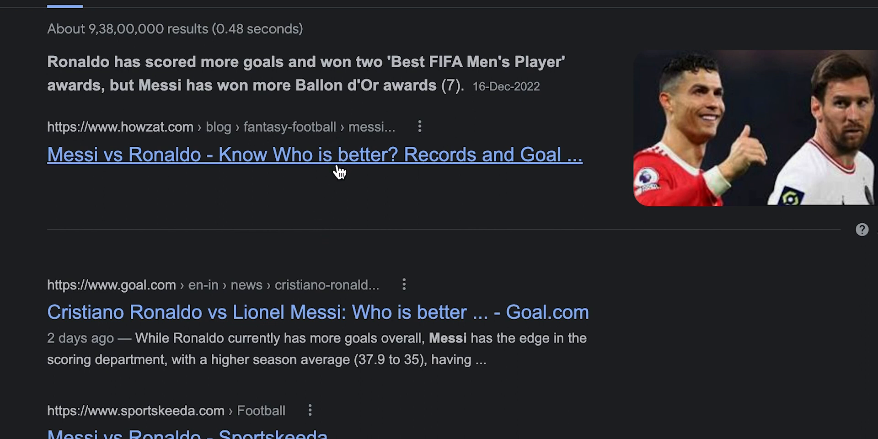
{"action": "mouse_move", "coordinate": [342, 247]}
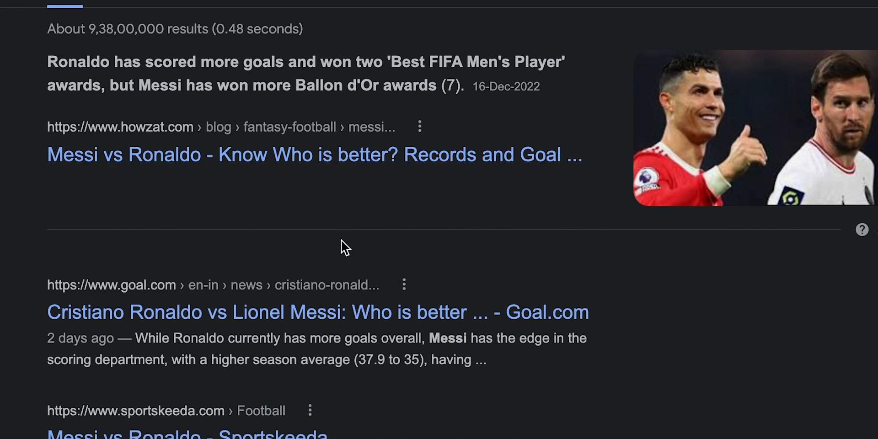
{"action": "scroll", "scroll_direction": "down", "scroll_amount": 3}
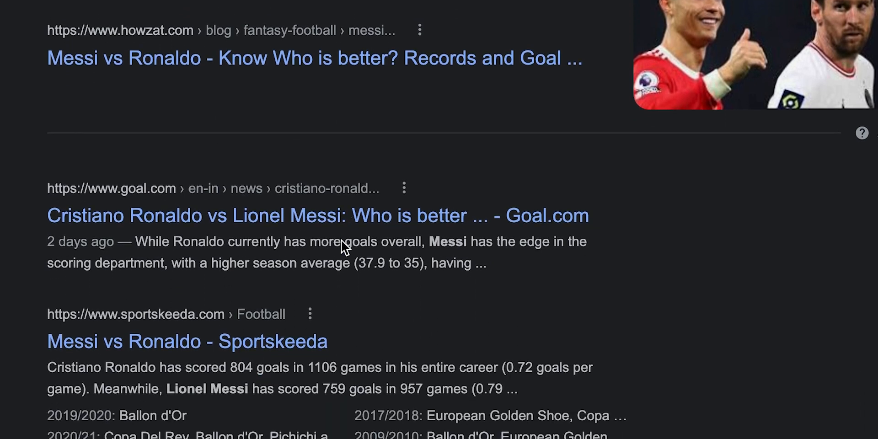
{"action": "scroll", "scroll_direction": "down", "scroll_amount": 3}
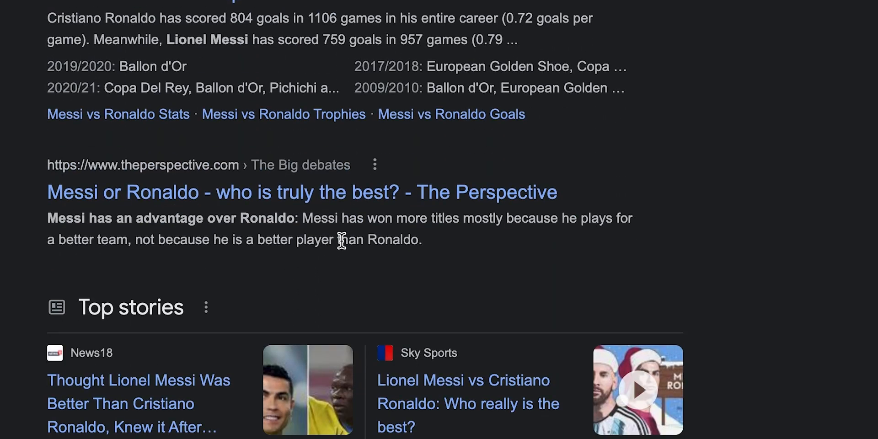
{"action": "scroll", "scroll_direction": "down", "scroll_amount": 3}
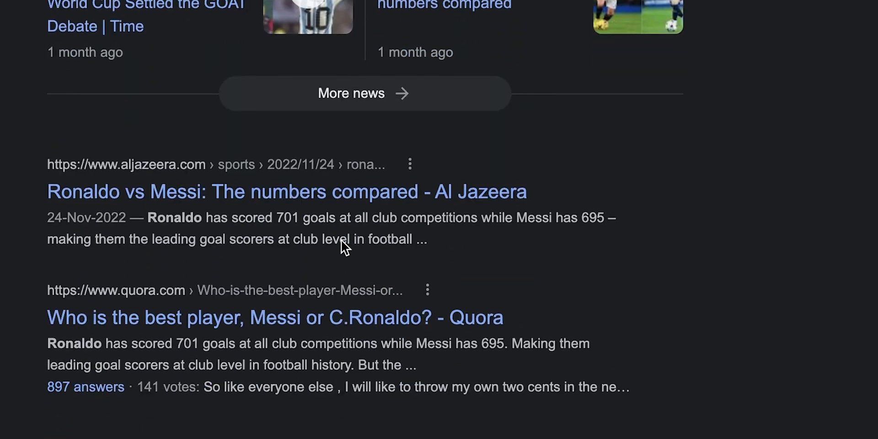